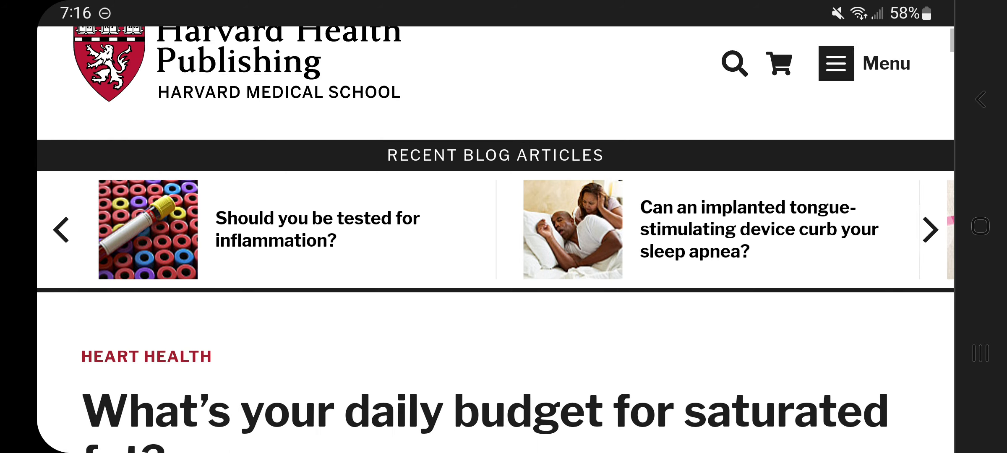
pyautogui.scroll(-3)
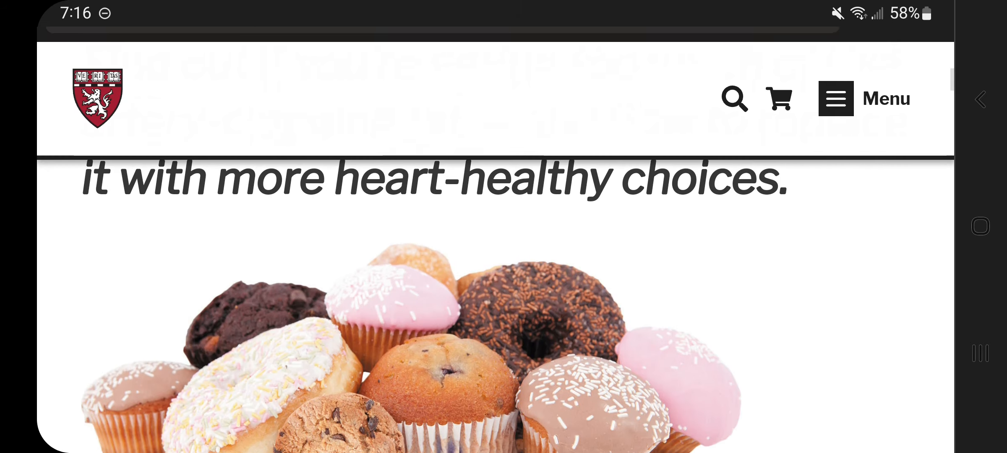
pyautogui.scroll(-3)
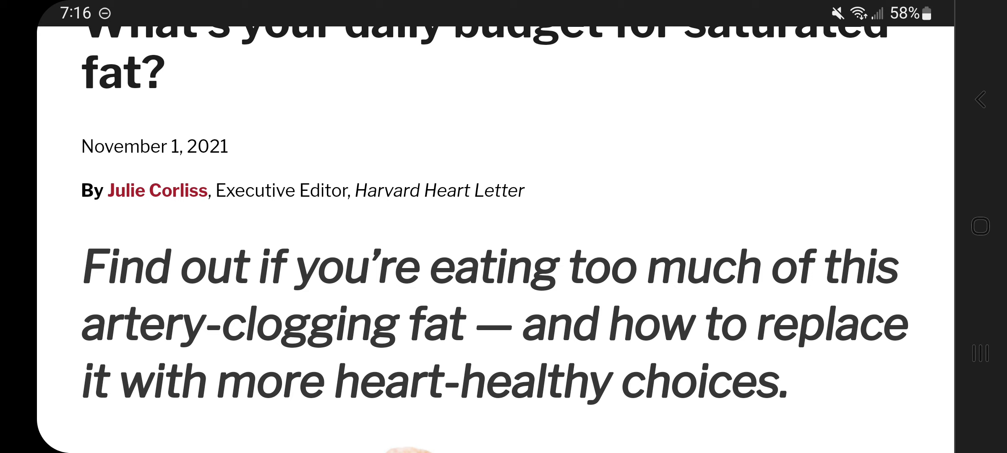
pyautogui.scroll(-3)
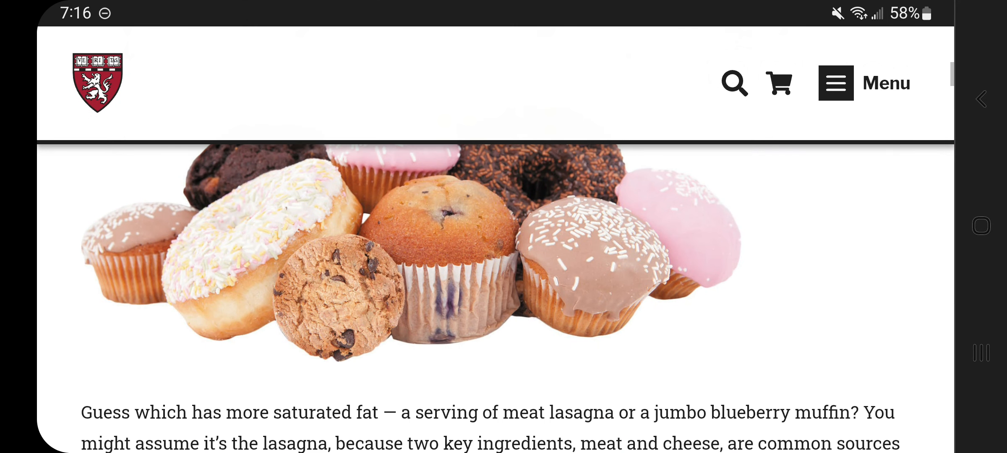
pyautogui.scroll(-3)
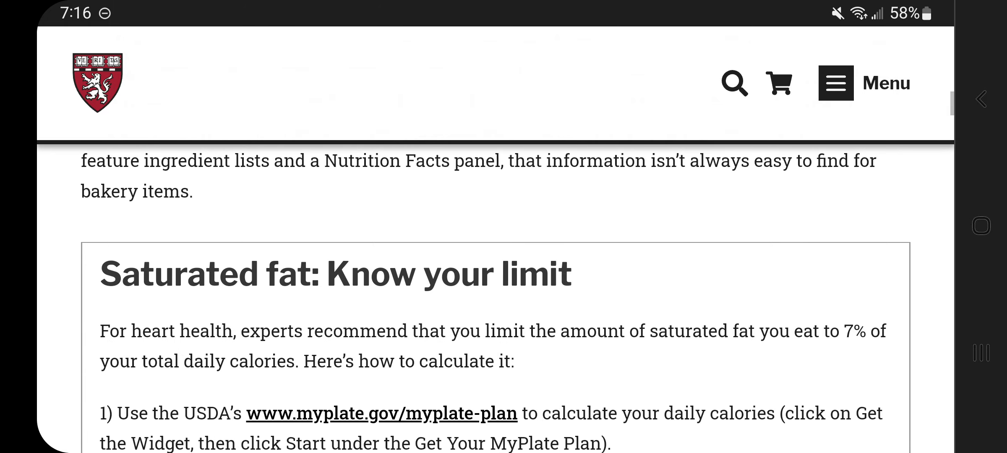
pyautogui.scroll(-3)
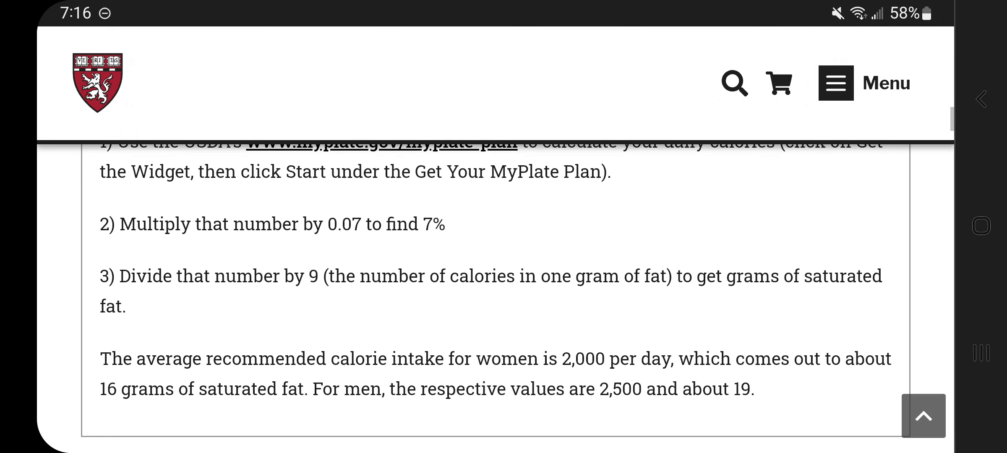
pyautogui.scroll(3)
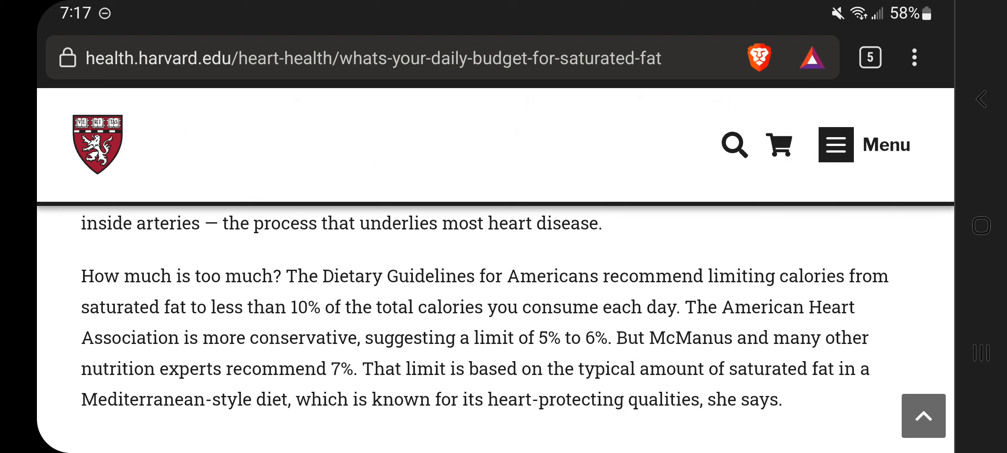
pyautogui.scroll(-3)
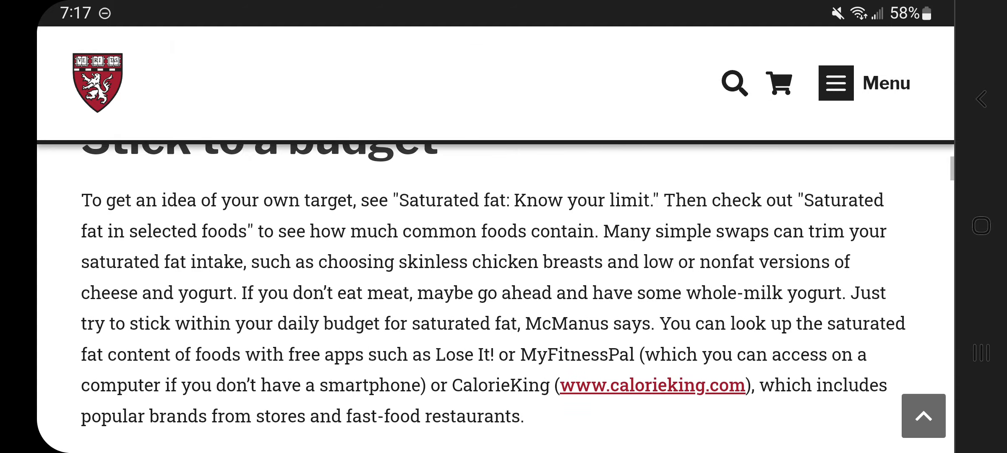
pyautogui.scroll(-3)
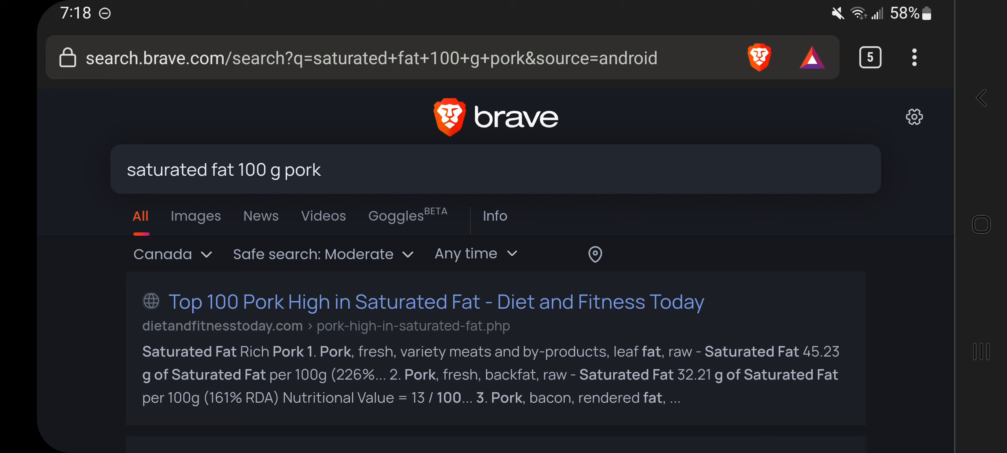
pyautogui.scroll(-3)
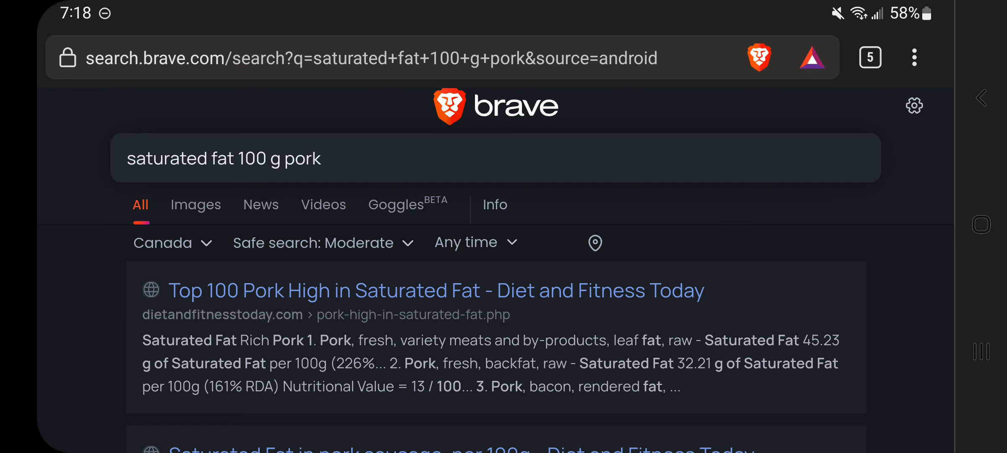
pyautogui.scroll(-3)
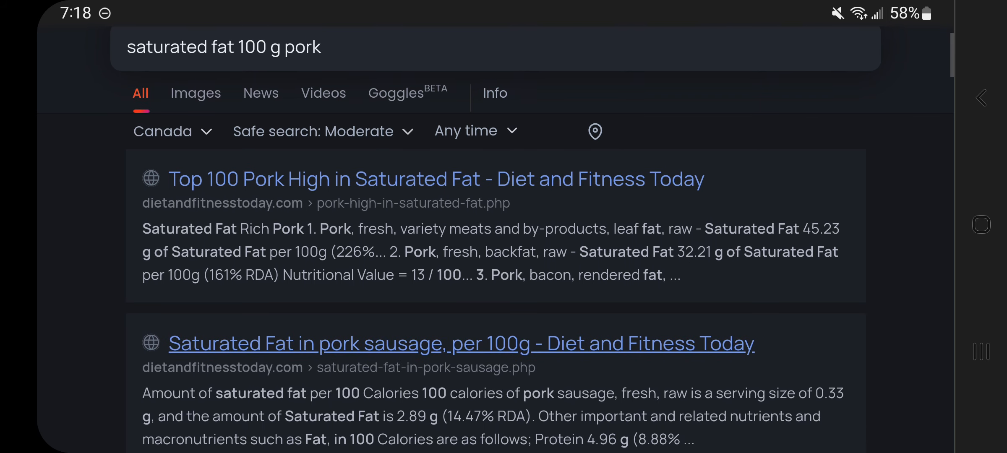
pyautogui.scroll(-3)
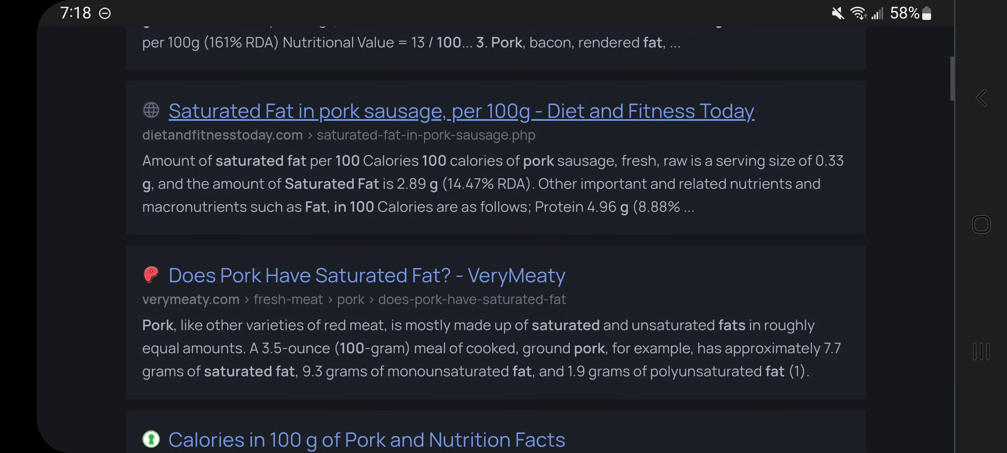
pyautogui.scroll(-3)
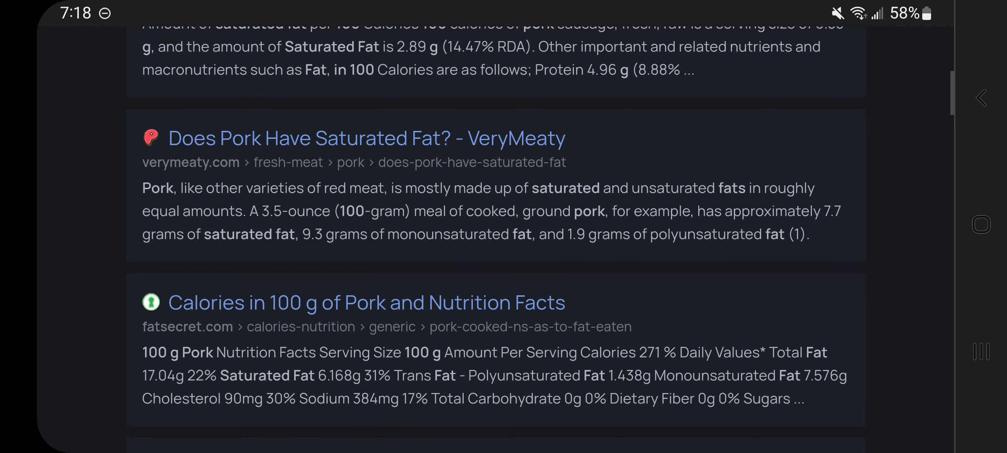
pyautogui.scroll(-3)
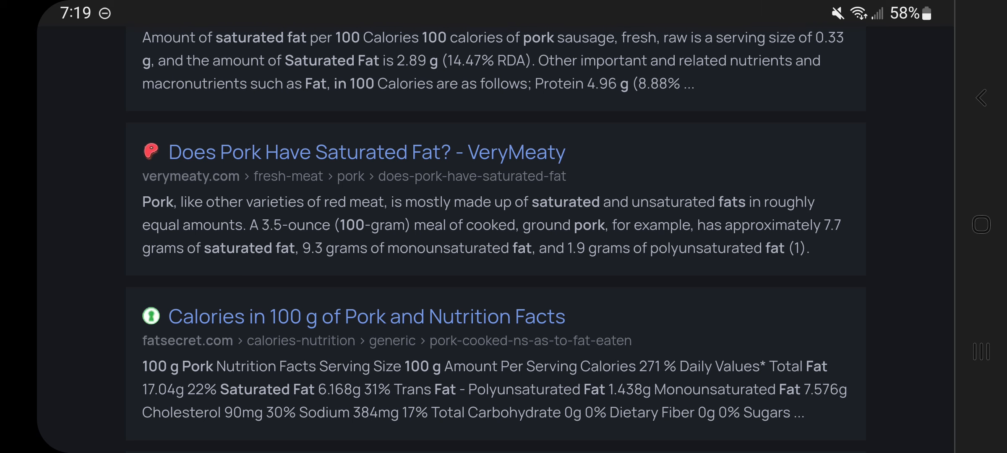
pyautogui.scroll(3)
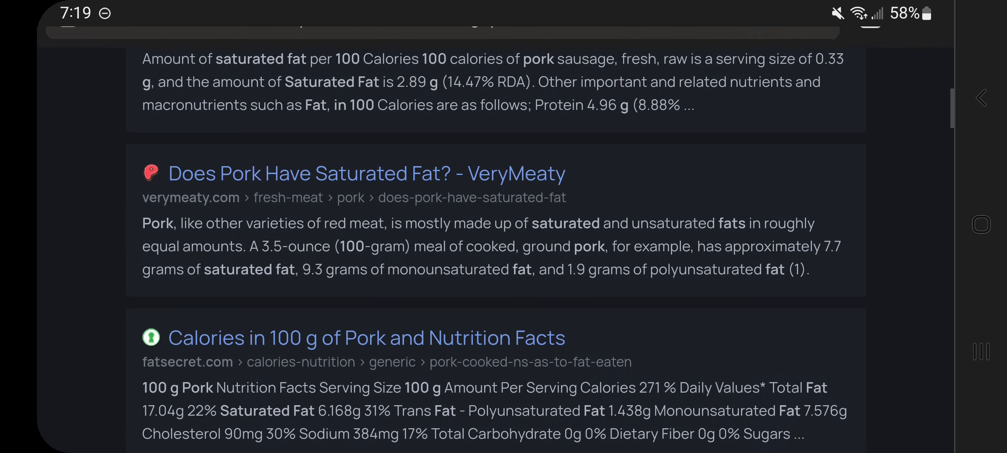
pyautogui.scroll(-3)
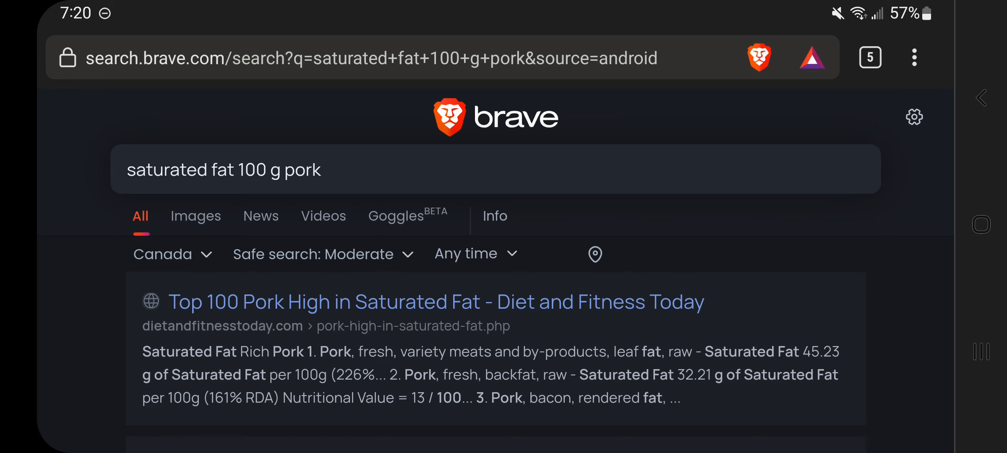
pyautogui.scroll(-3)
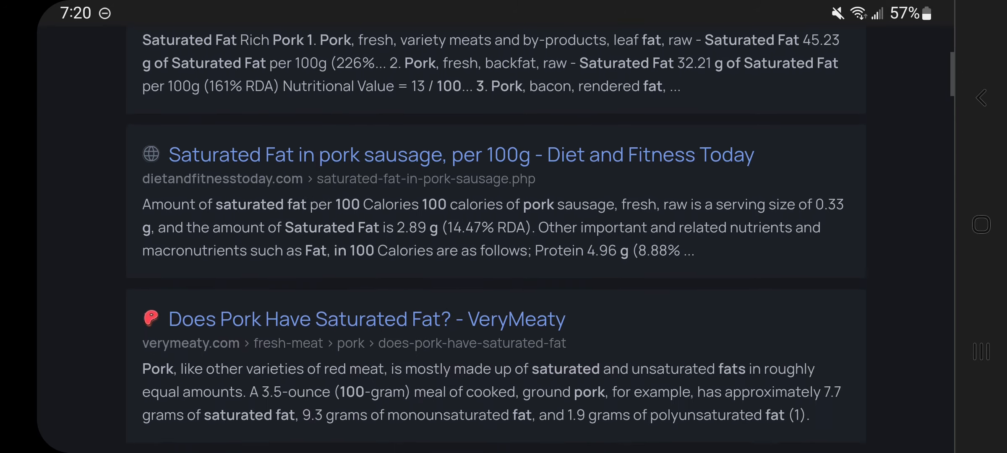
pyautogui.scroll(-3)
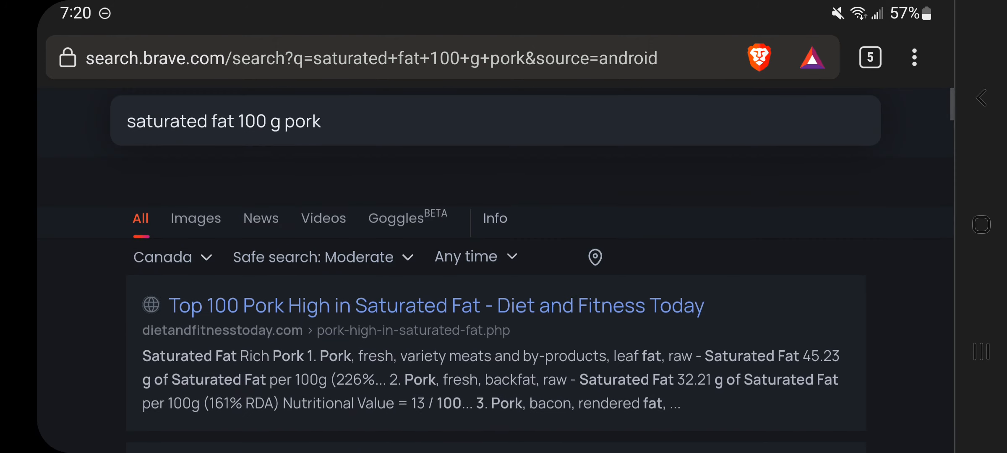